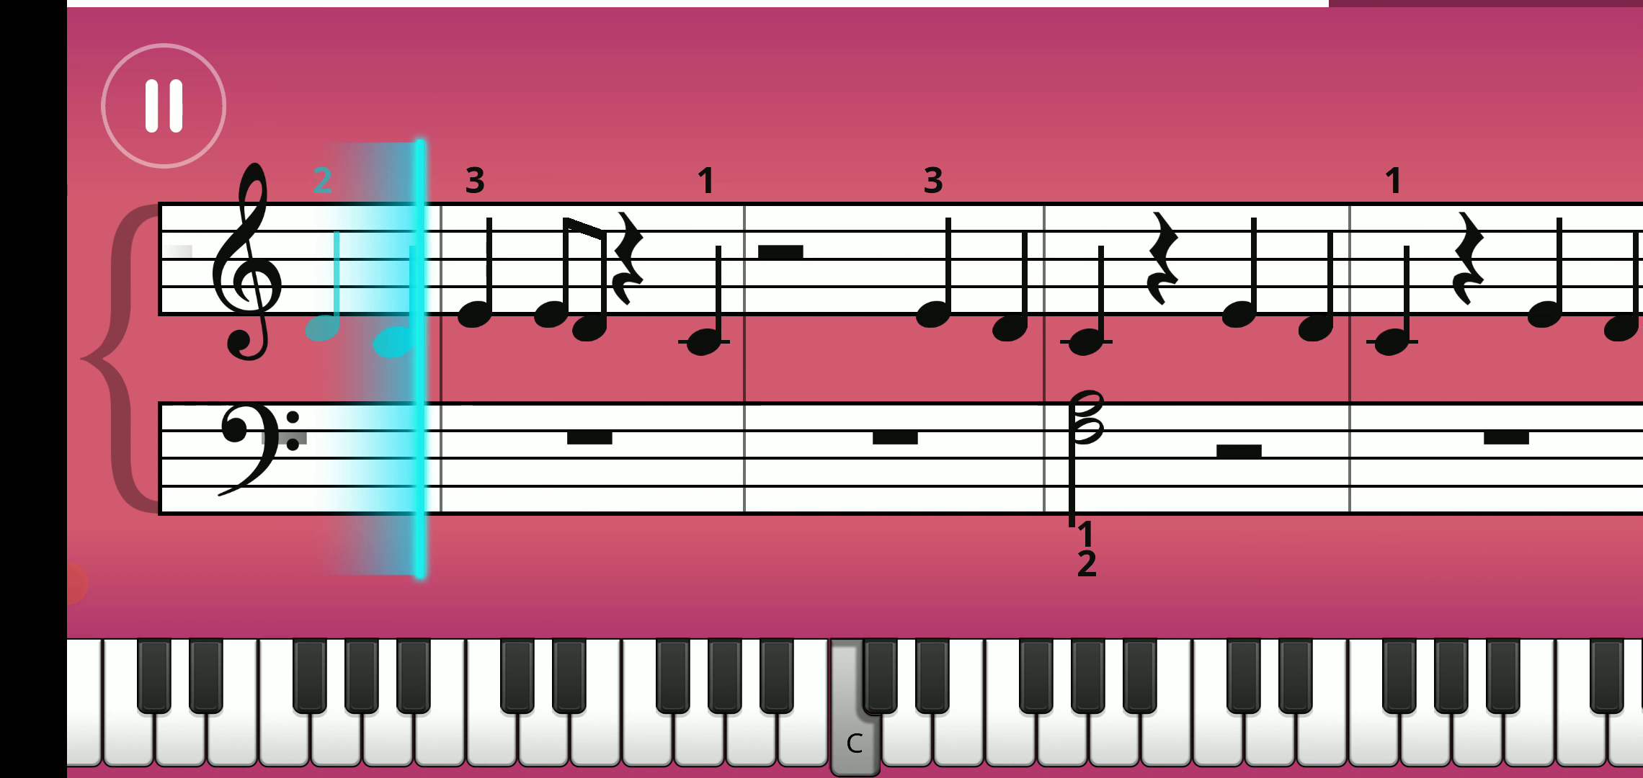
scroll("left", 3)
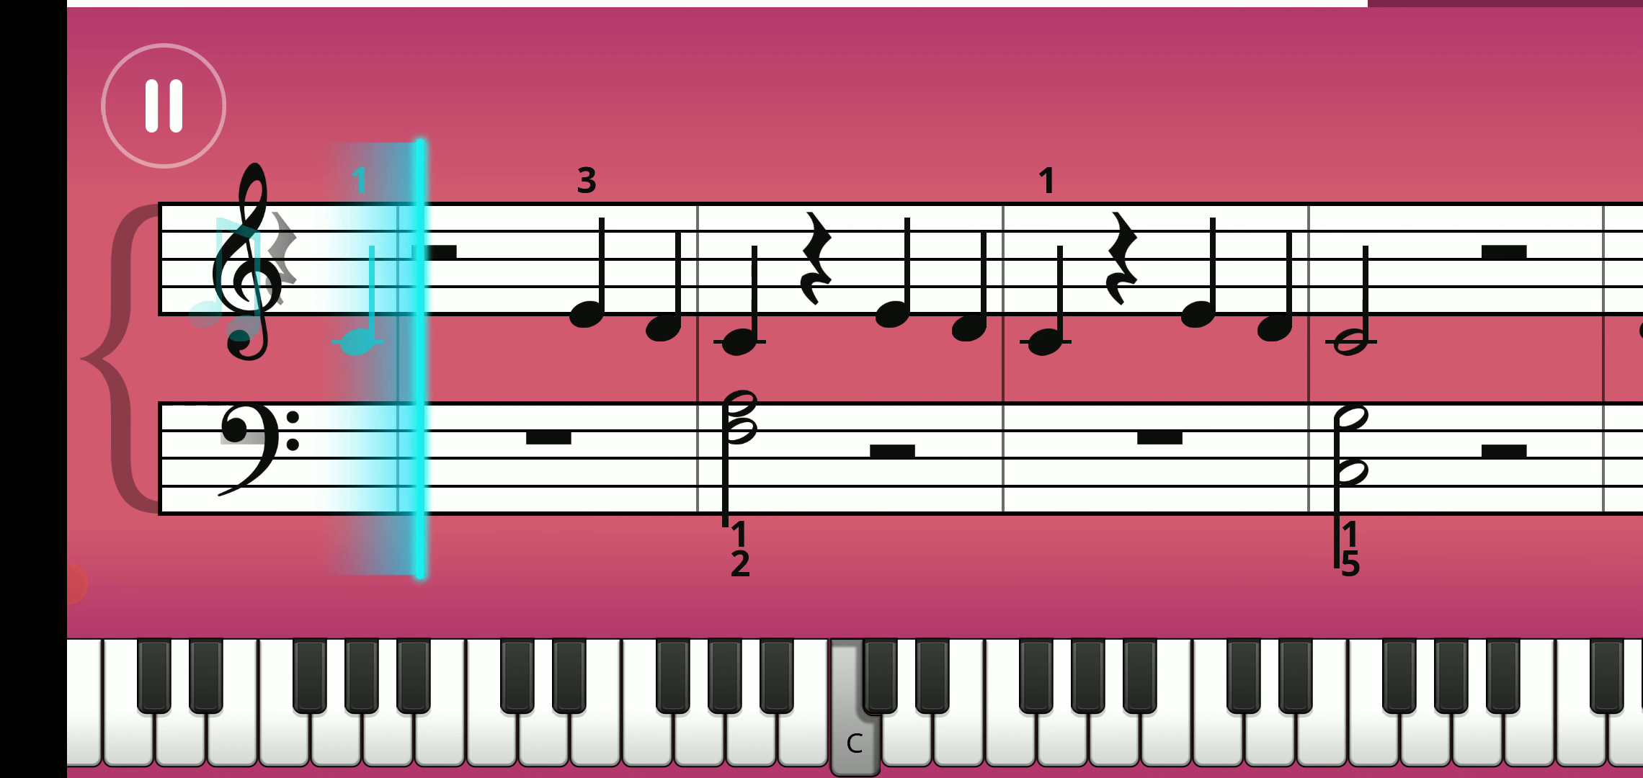